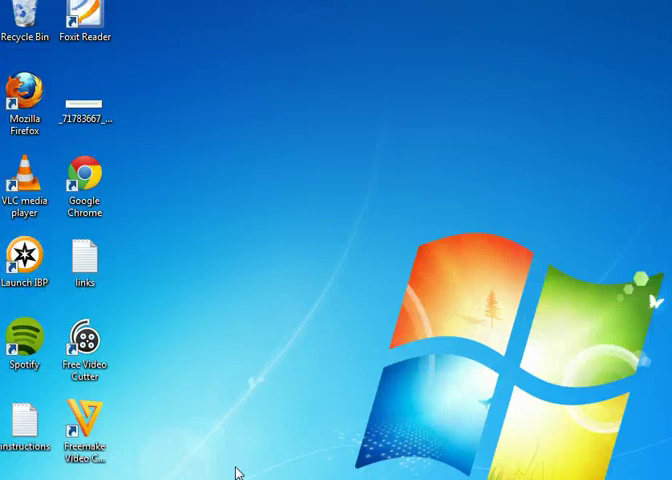
mouse_move(164, 354)
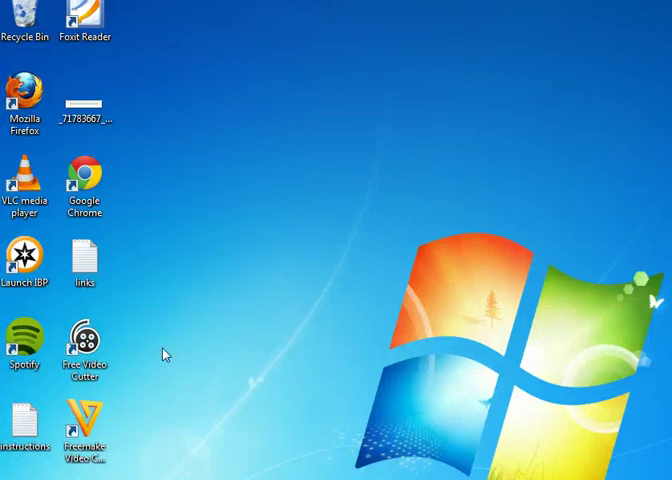
mouse_move(114, 370)
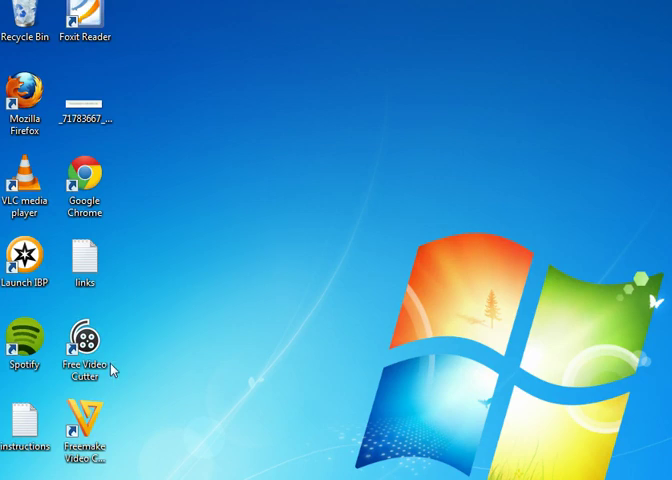
mouse_move(112, 392)
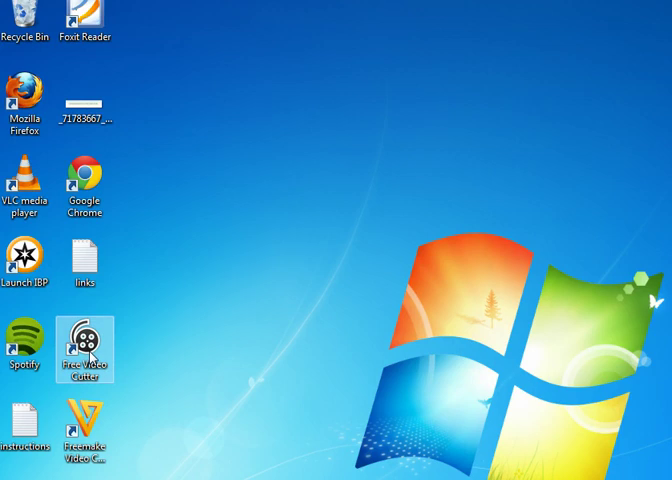
Launch Free Video Cutter from its desktop shortcut and move its window fully on screen
double_click(84, 348)
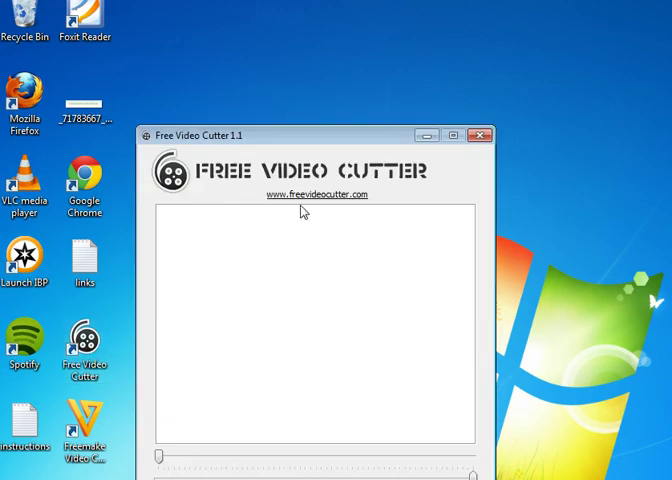
left_click_drag(310, 136, 344, 30)
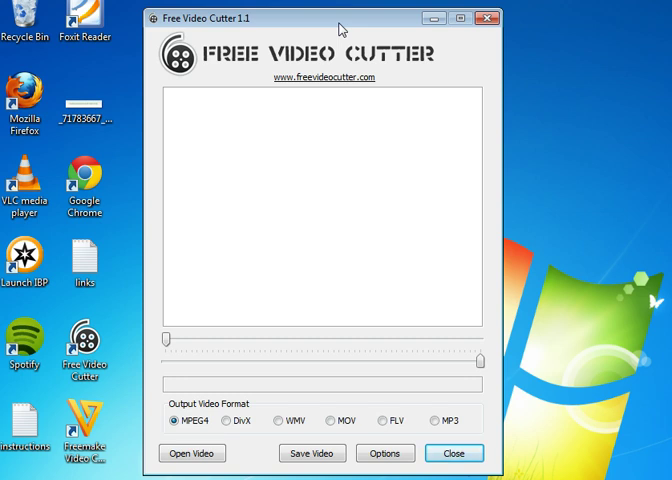
mouse_move(460, 264)
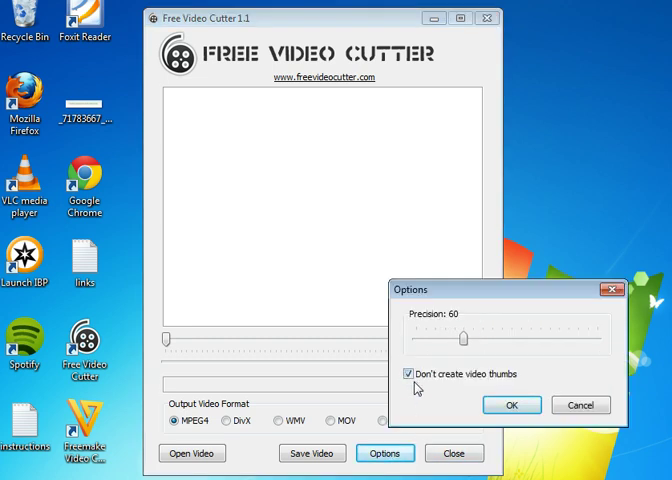
mouse_move(432, 394)
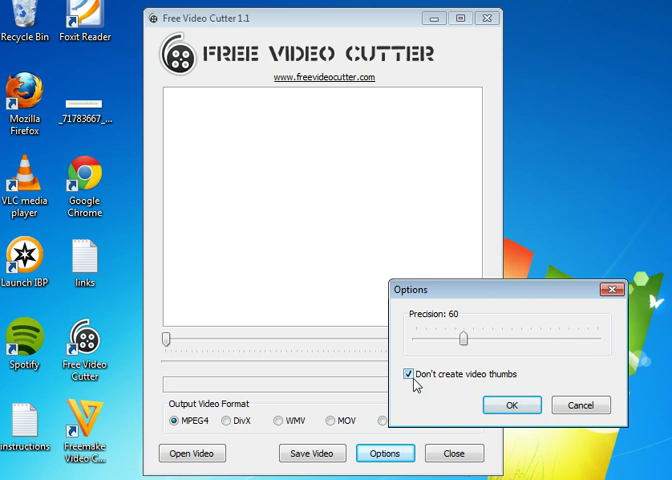
mouse_move(464, 344)
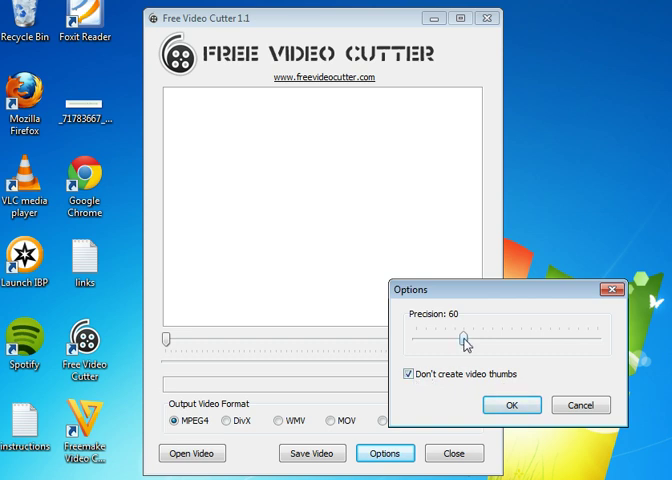
Lower the cutting precision from 60 to 30, apply it, and dismiss the unable-to-write error
left_click_drag(466, 342, 444, 342)
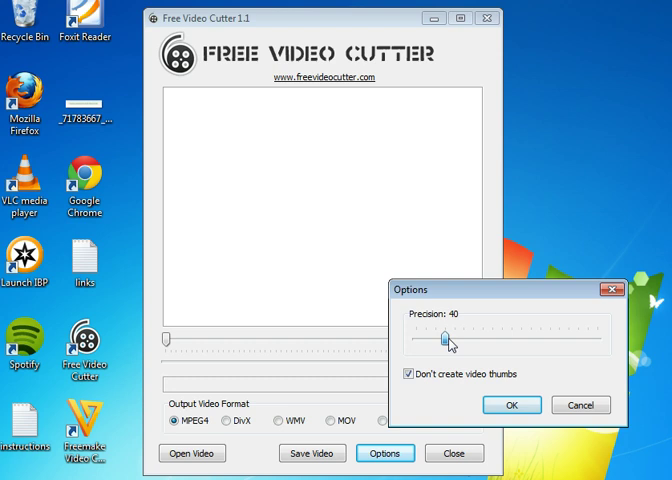
left_click_drag(448, 340, 436, 340)
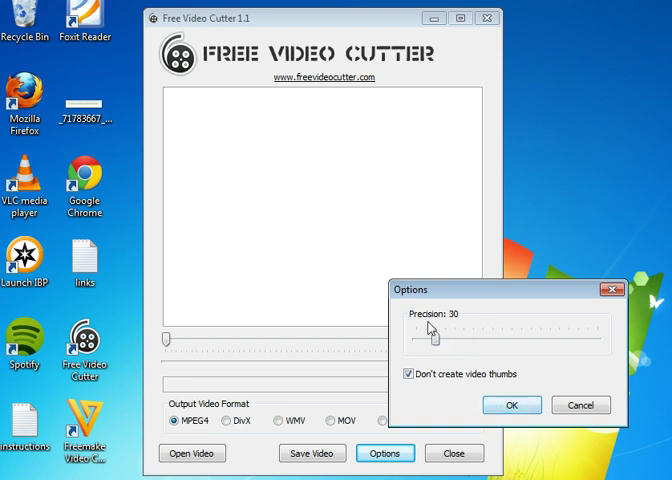
mouse_move(460, 324)
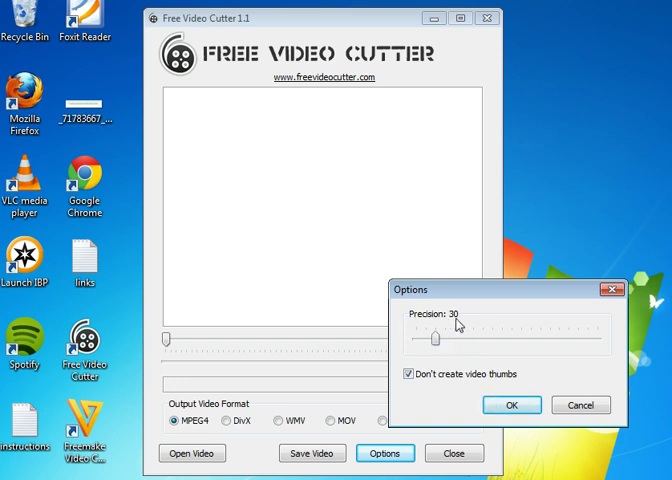
left_click(510, 404)
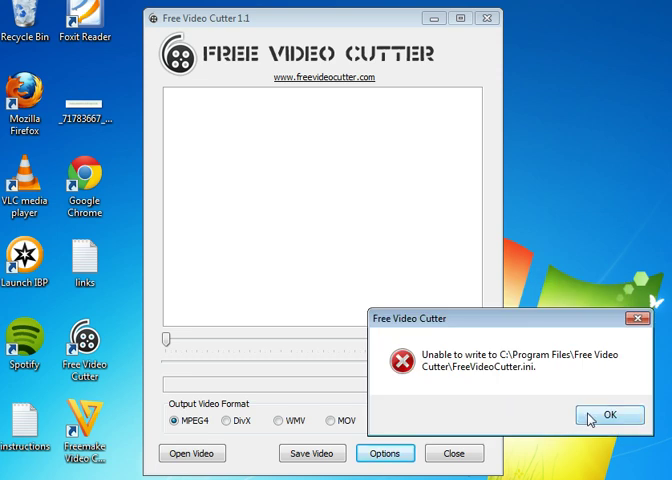
left_click(612, 416)
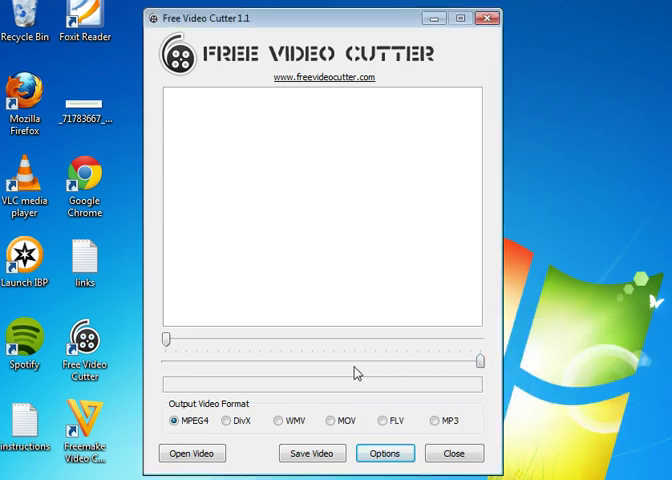
mouse_move(186, 370)
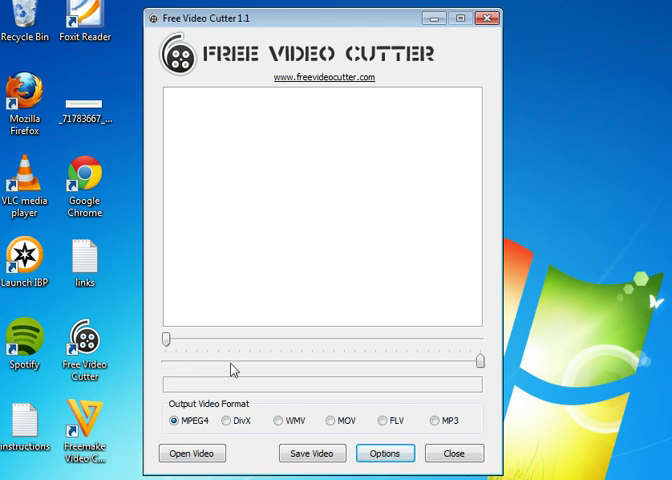
mouse_move(186, 372)
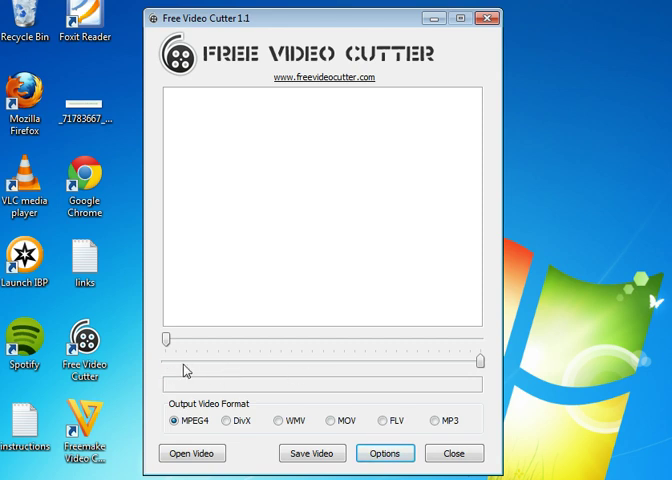
mouse_move(192, 364)
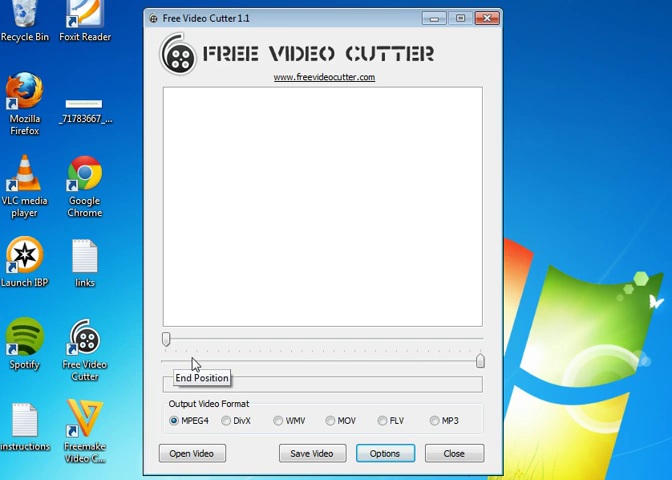
mouse_move(442, 364)
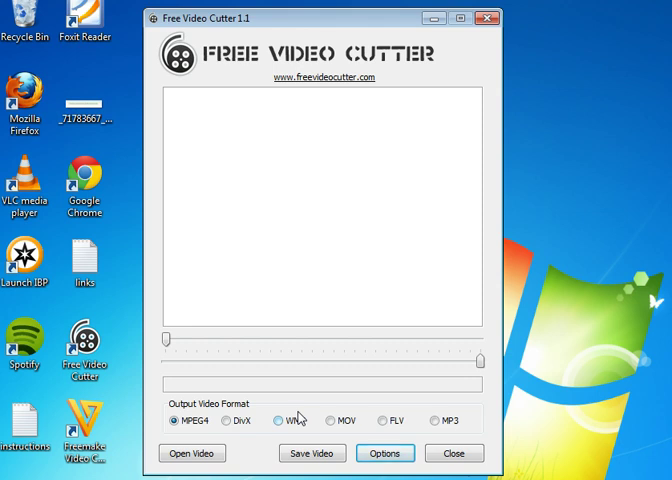
mouse_move(252, 444)
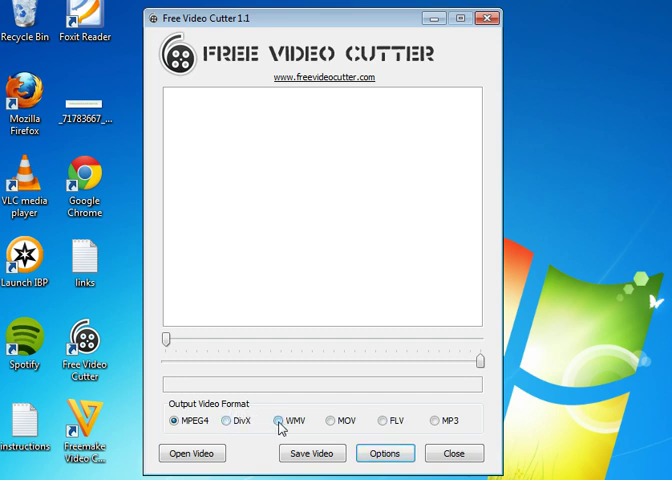
Choose WMV as the output video format for the snippets
left_click(274, 420)
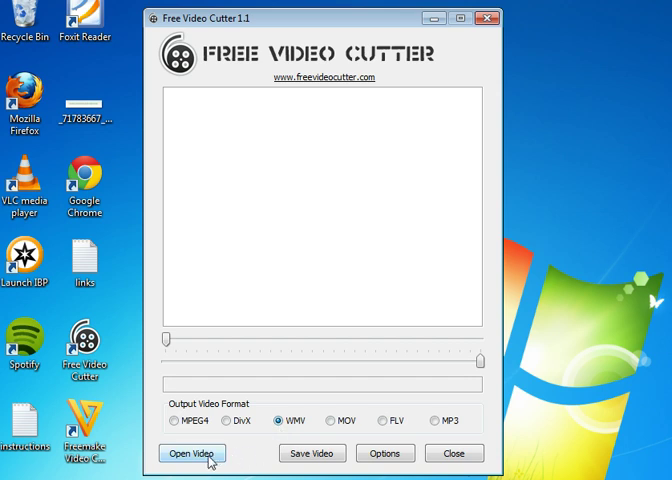
Load the 'Eric Clapton - Layla' video from the Desktop for cutting
left_click(190, 452)
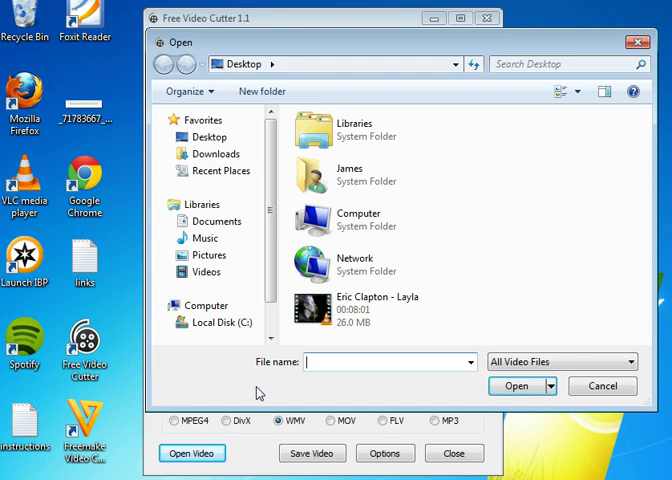
left_click(380, 308)
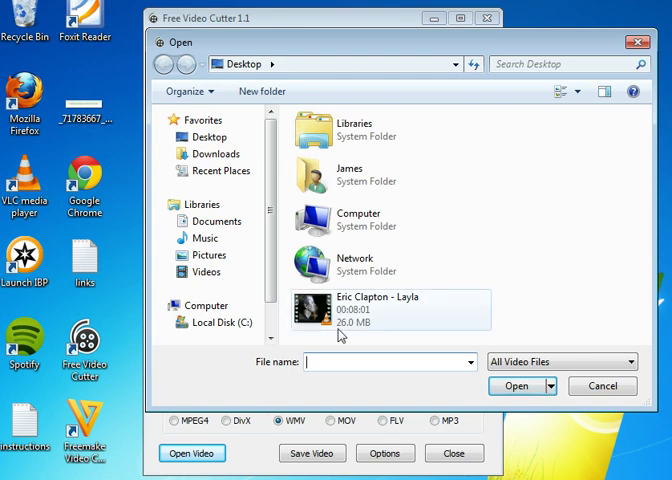
mouse_move(340, 324)
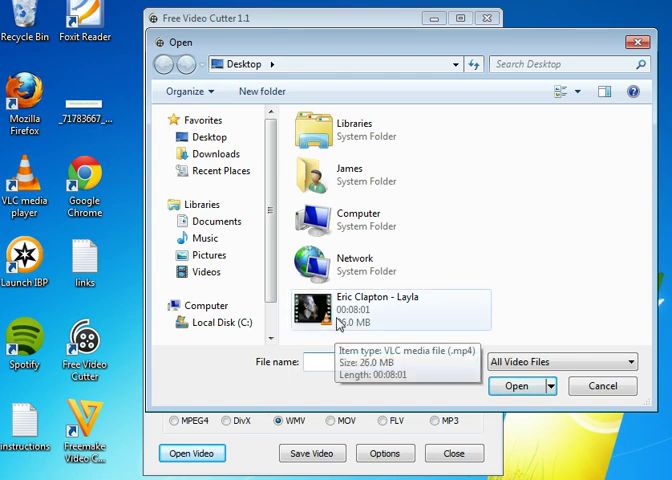
left_click(516, 386)
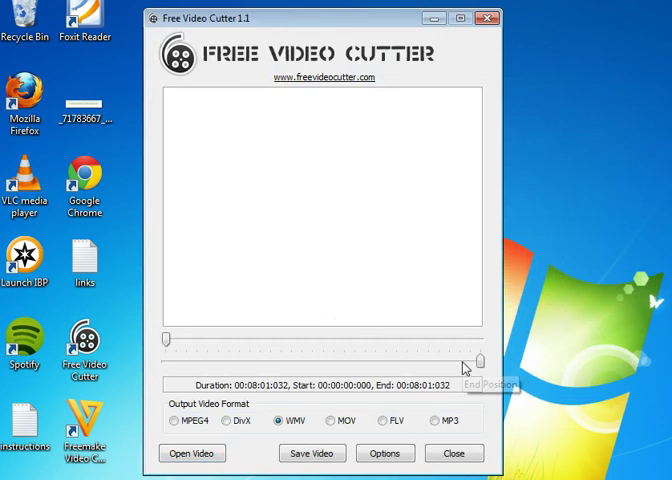
mouse_move(290, 250)
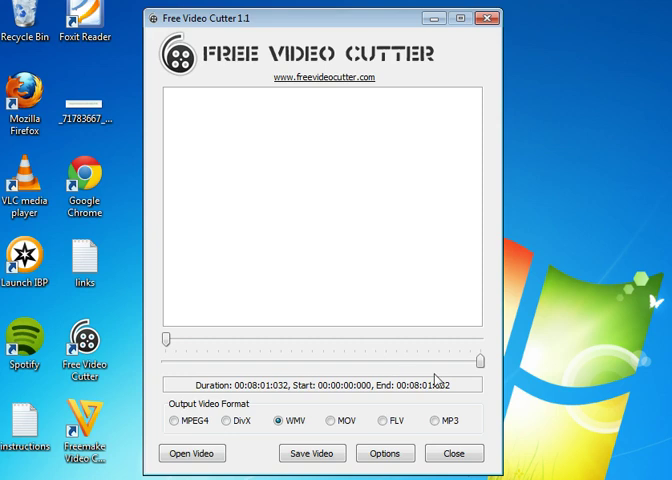
mouse_move(484, 364)
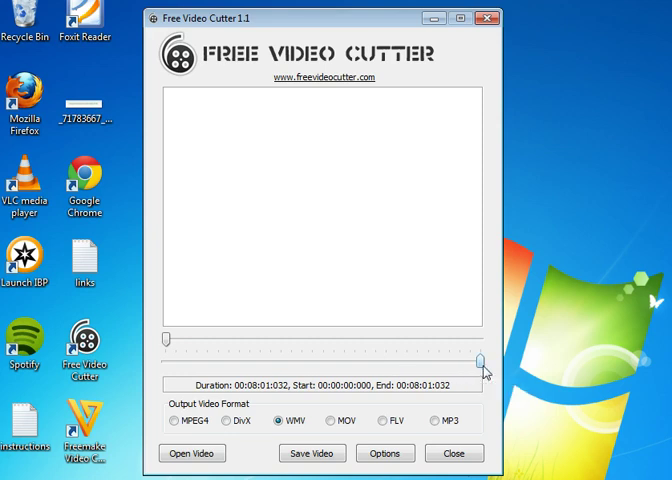
Set the cut end to 00:00:16:034 so the first 16 seconds are marked
left_click_drag(480, 356, 428, 356)
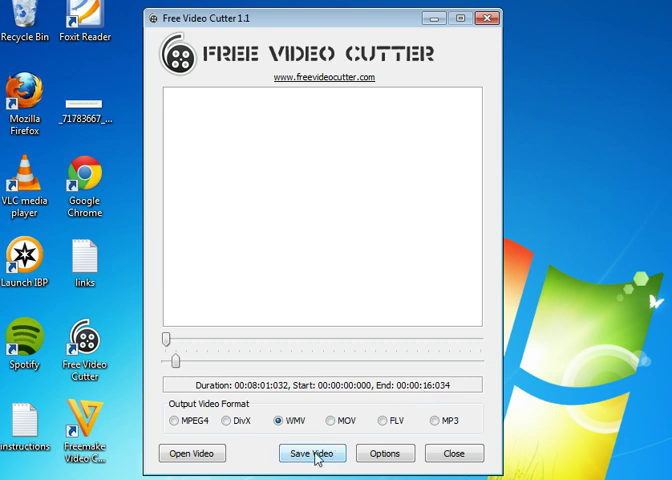
Save the 0–16 second section to the desktop as the WMV clip layla1
left_click(312, 452)
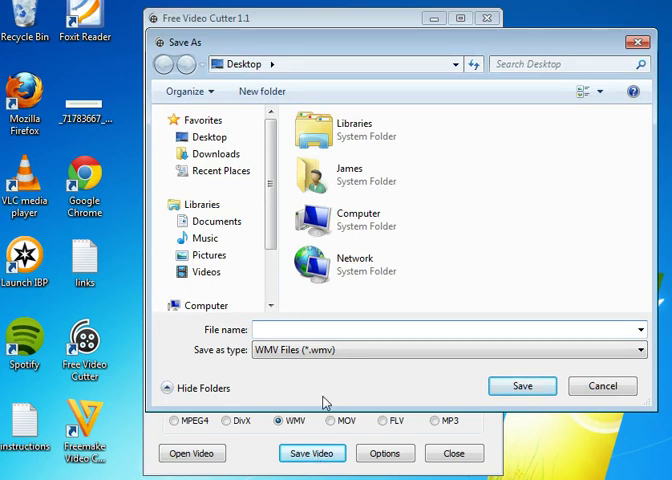
left_click(440, 328)
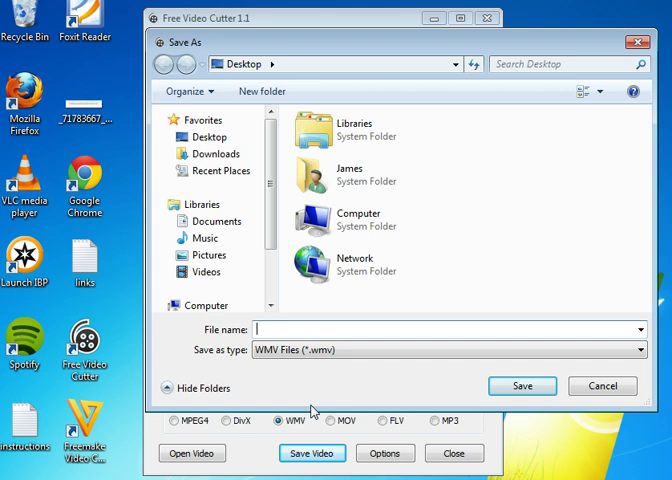
type("layla")
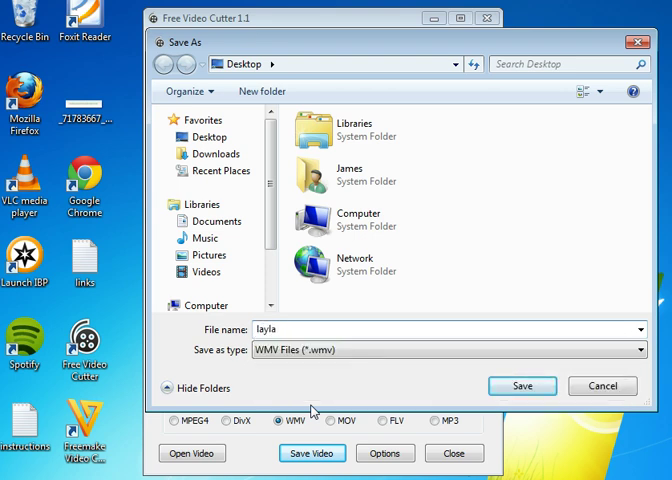
type("1")
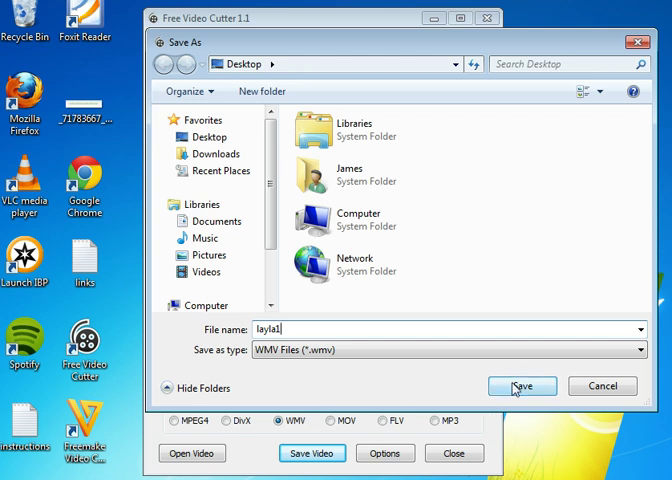
left_click(520, 386)
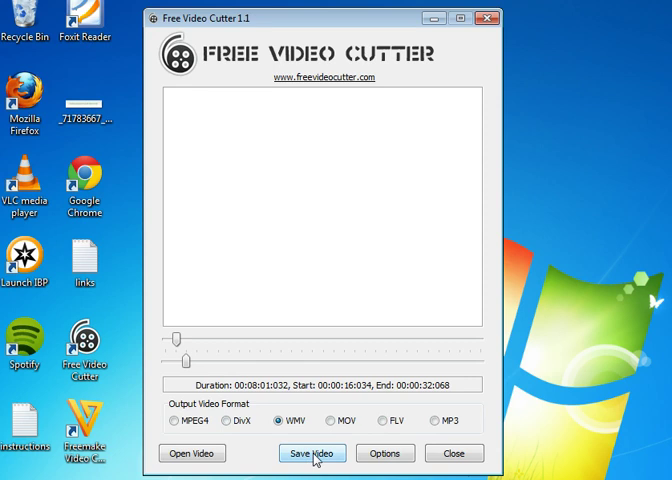
Save the 16–32 second section to the desktop as the WMV clip layla2
left_click(312, 452)
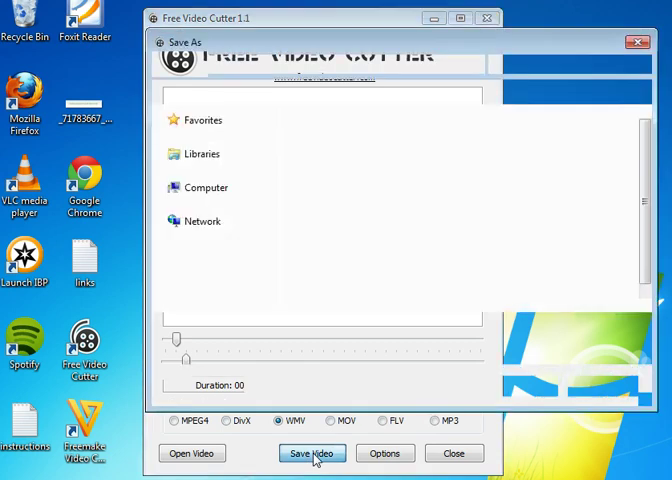
left_click(312, 452)
type("layla2")
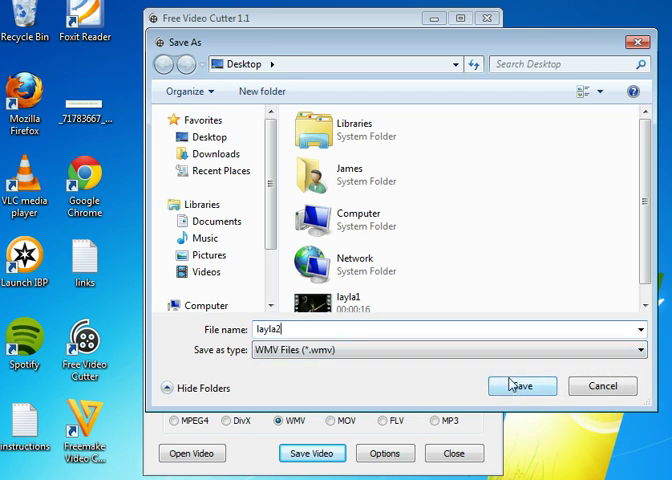
left_click(520, 386)
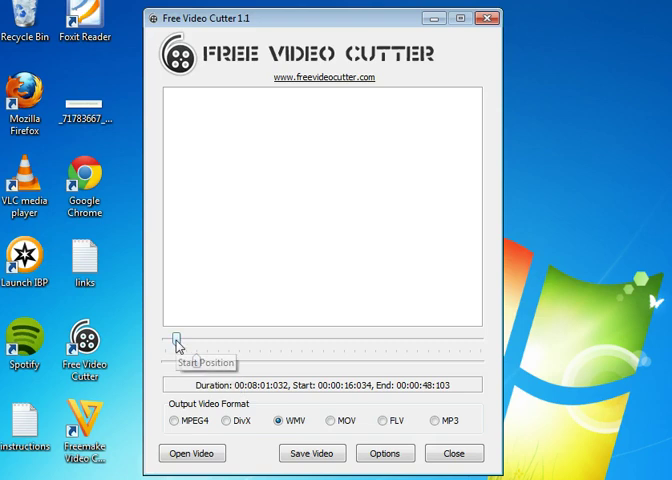
Move the cut to 32–48 seconds and save it to the desktop as layla3
left_click_drag(174, 344, 184, 344)
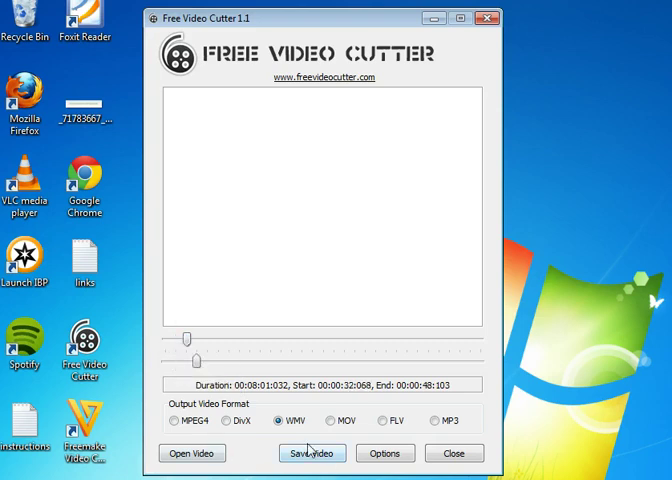
left_click(312, 452)
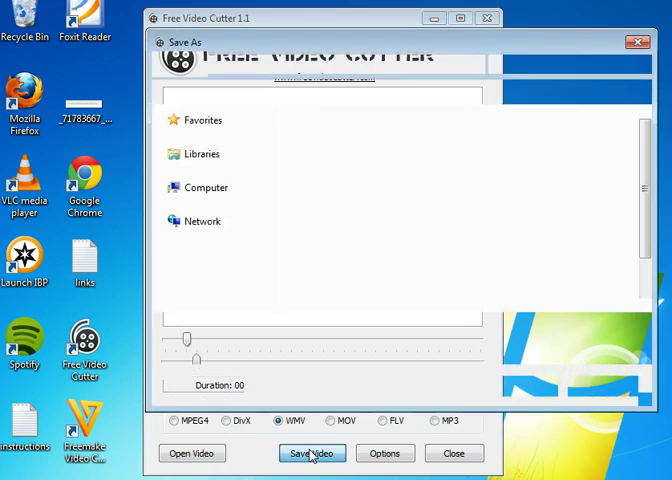
left_click(312, 452)
type("layla3")
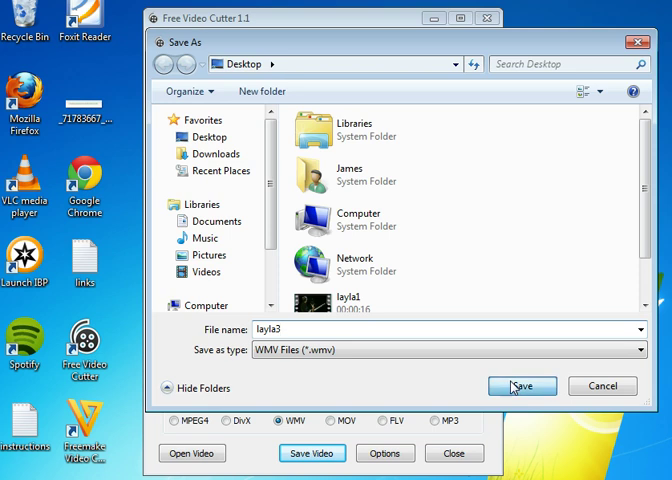
left_click(520, 384)
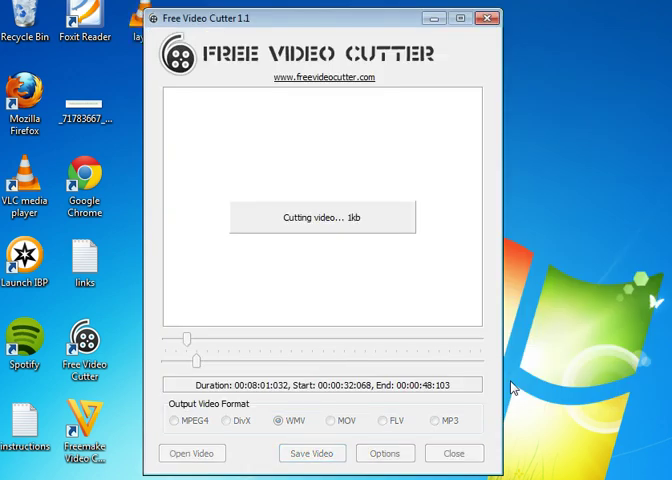